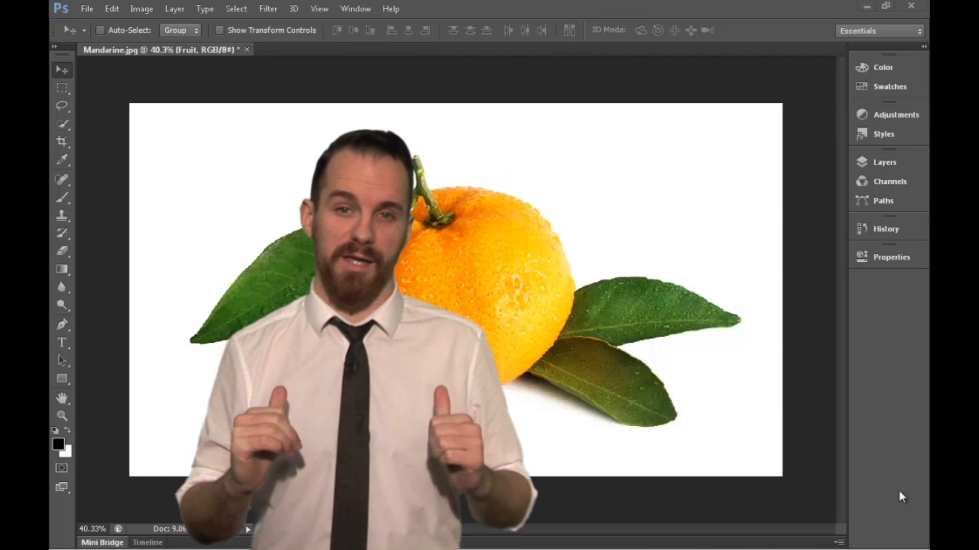
# Shift the photo aside to reveal the transparency beneath it.
pyautogui.click(61, 88)
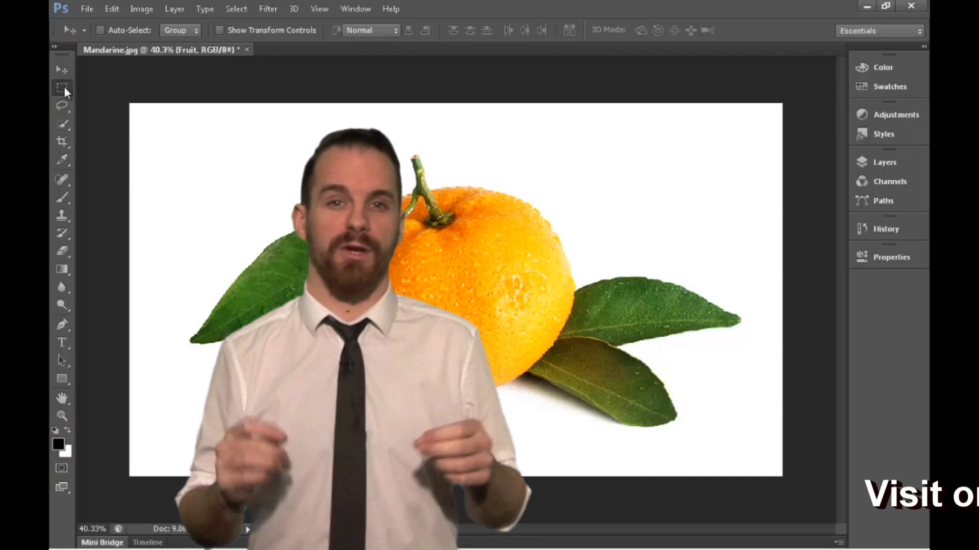
pyautogui.click(62, 88)
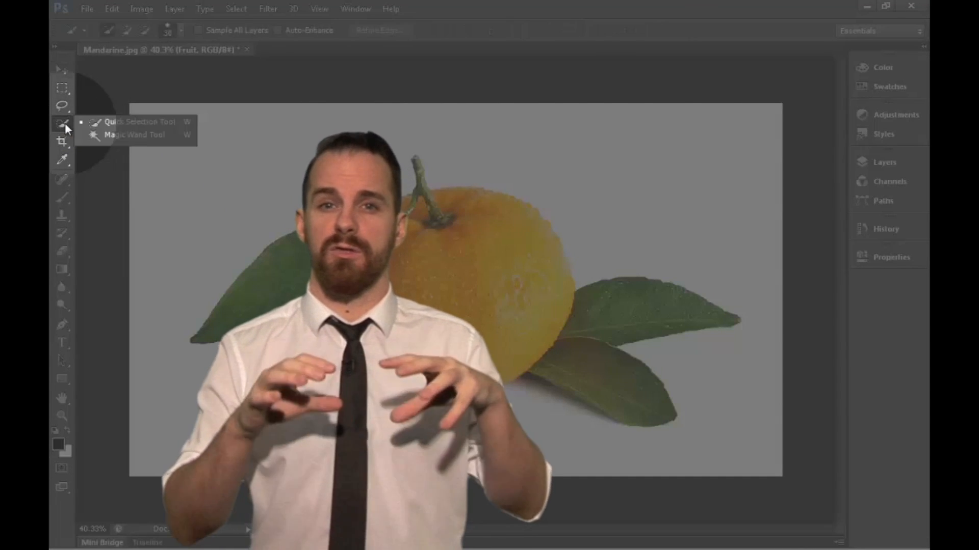
pyautogui.moveTo(134, 135)
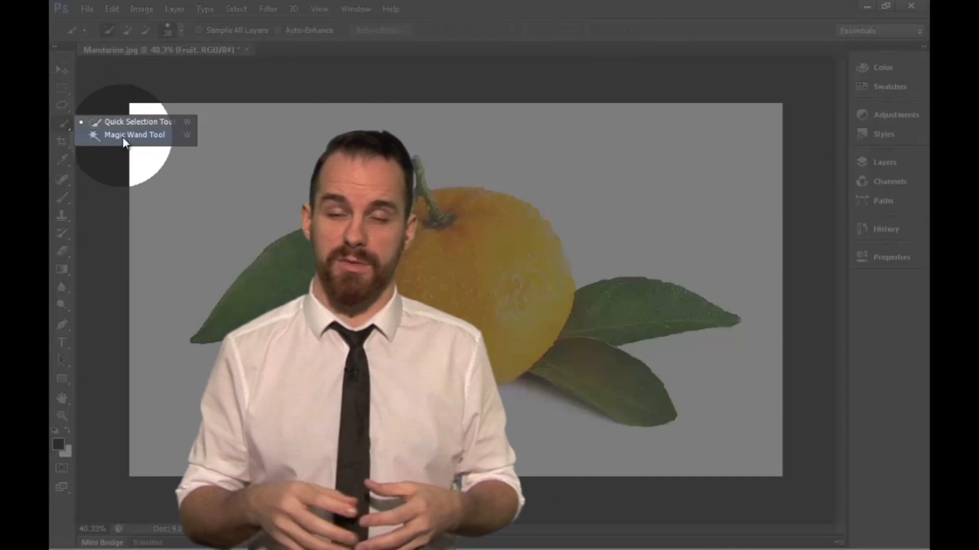
pyautogui.click(134, 134)
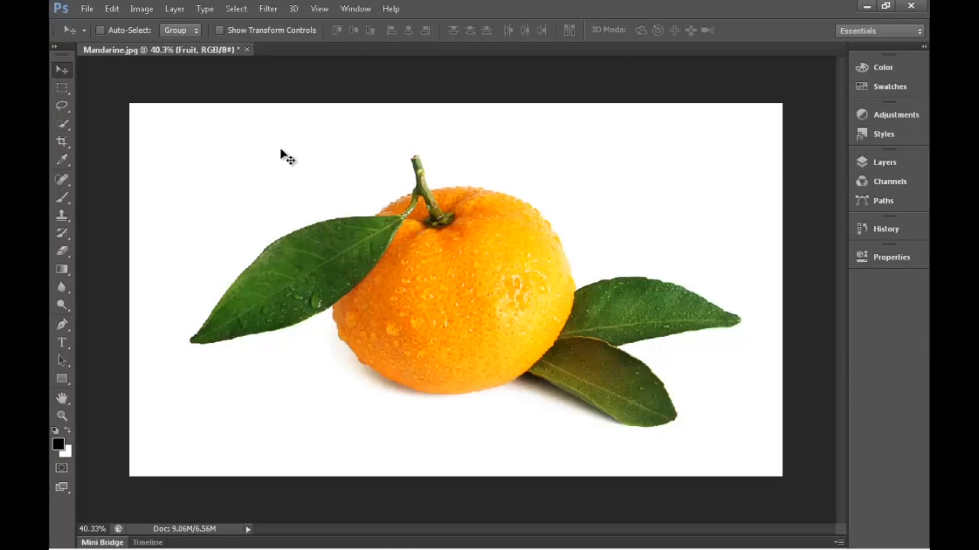
pyautogui.moveTo(330, 186)
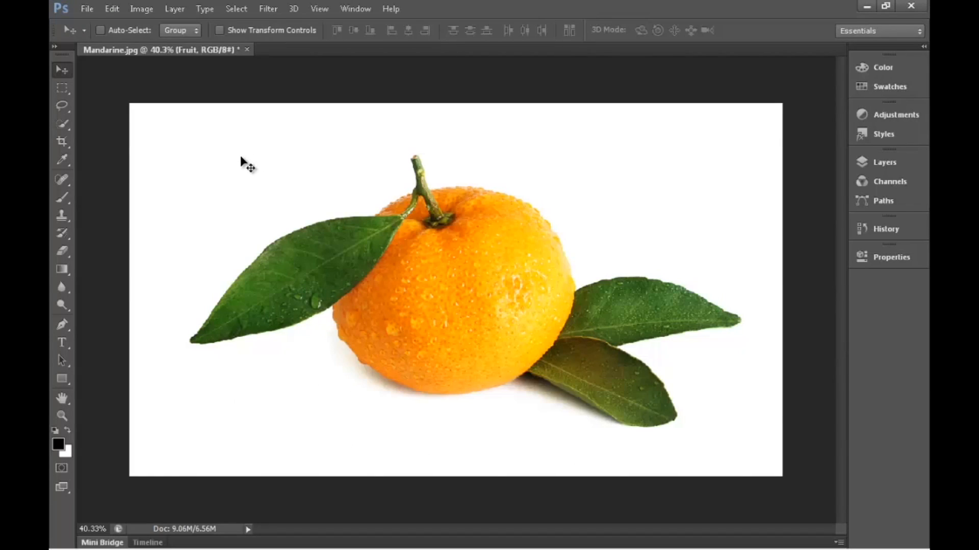
pyautogui.moveTo(236, 179)
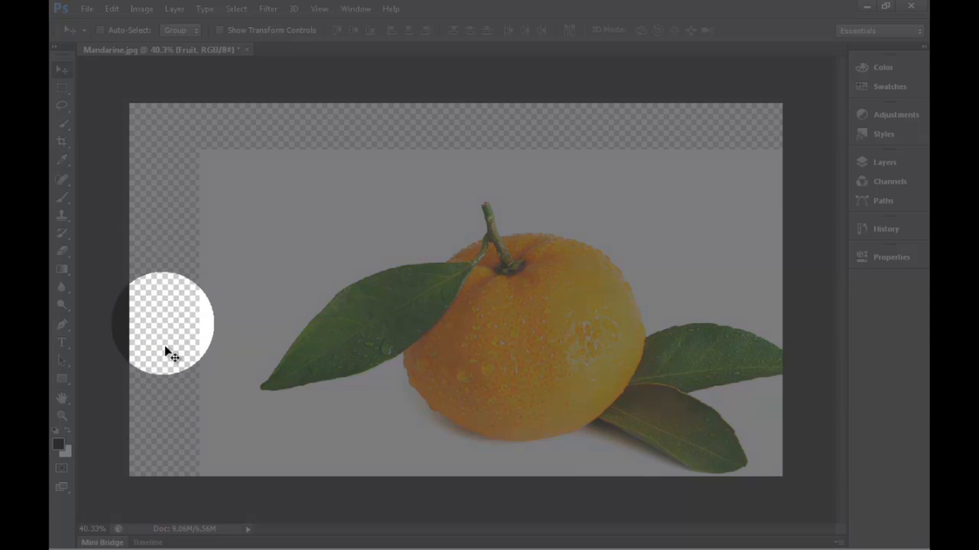
pyautogui.moveTo(173, 356); pyautogui.dragTo(529, 142)
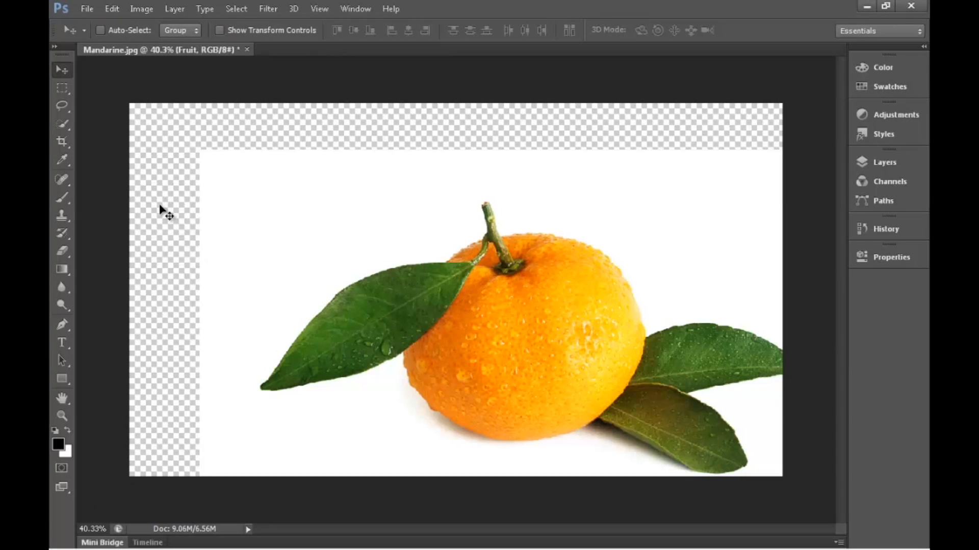
pyautogui.moveTo(534, 299)
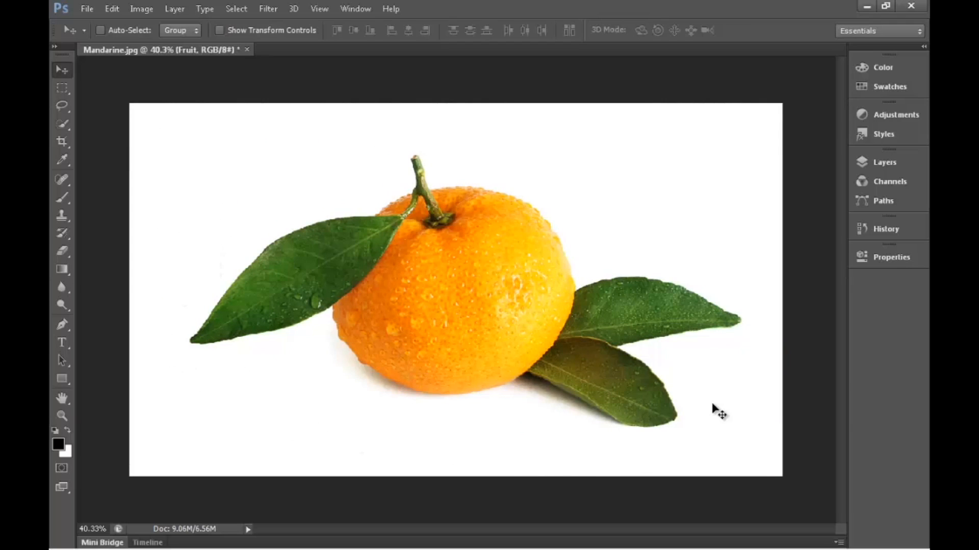
pyautogui.moveTo(431, 181)
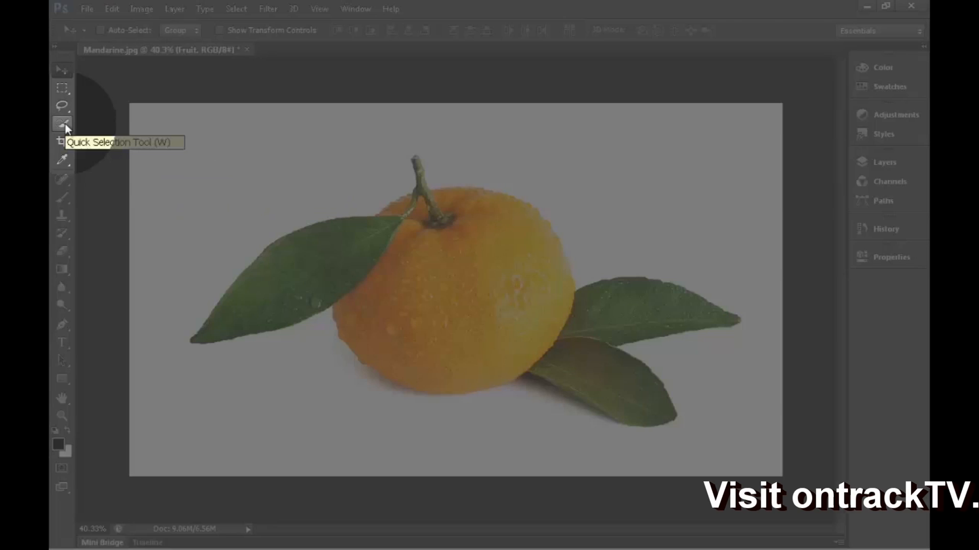
# Select the white background around the mandarine with the Magic Wand Tool.
pyautogui.click(61, 123)
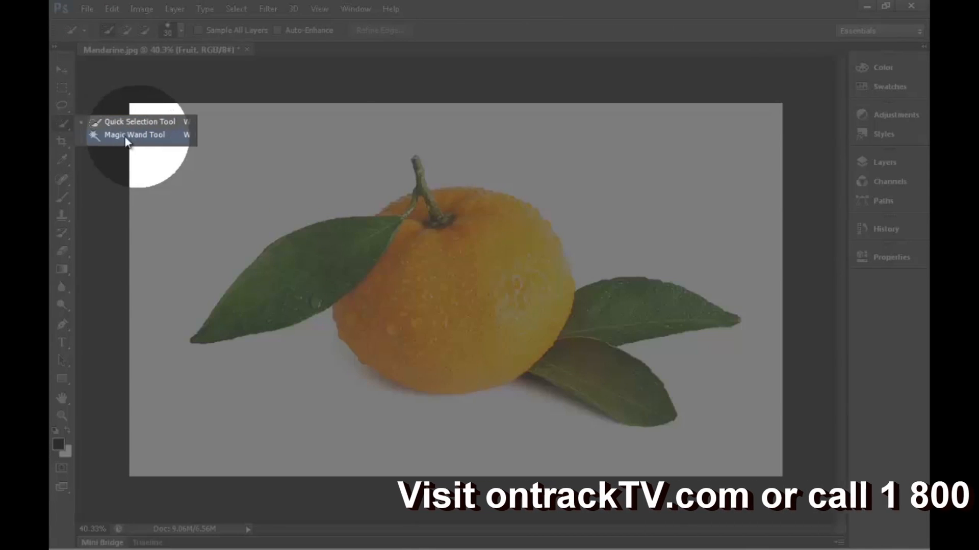
pyautogui.click(134, 135)
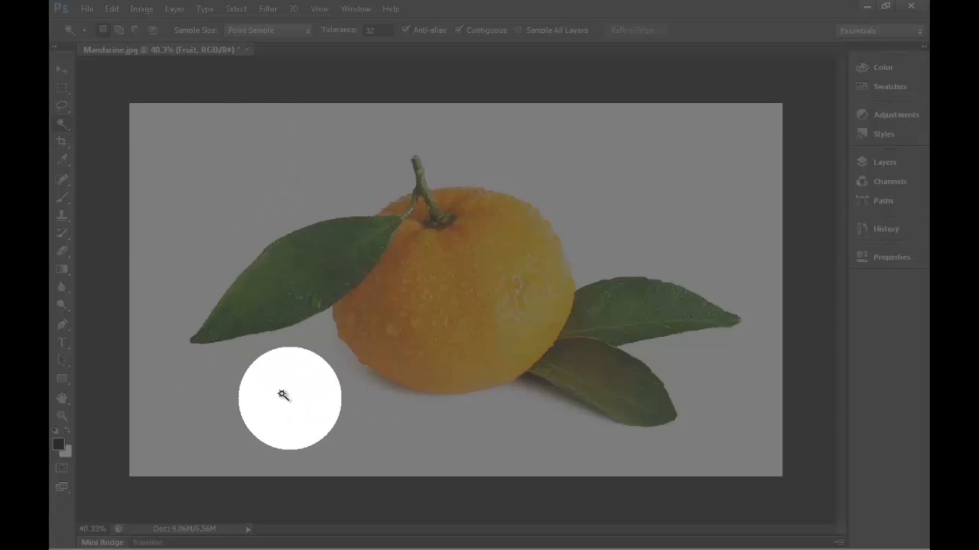
pyautogui.click(284, 394)
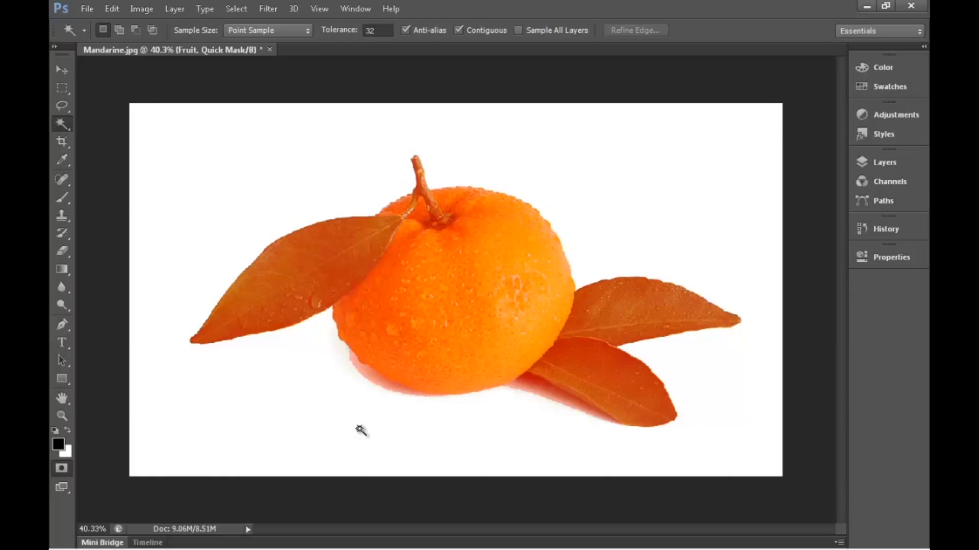
pyautogui.moveTo(367, 415)
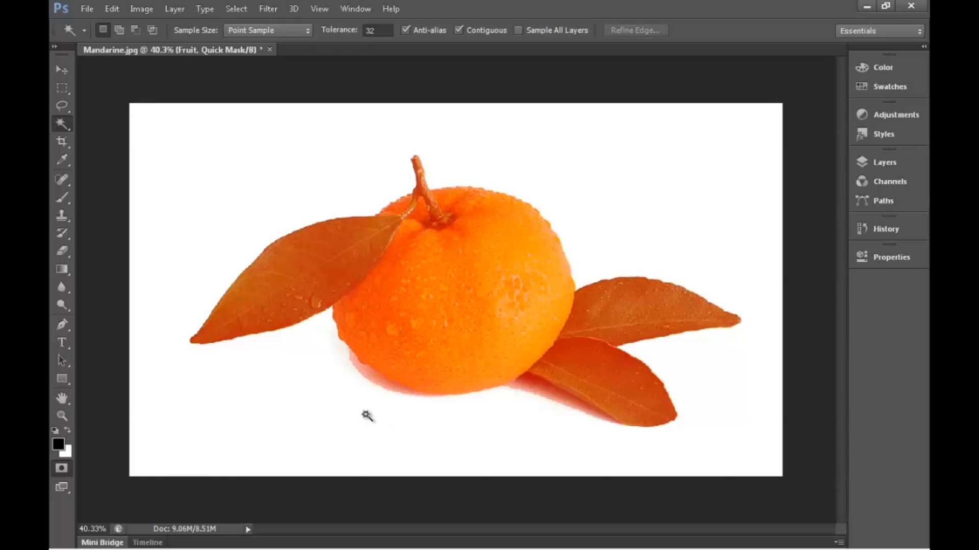
pyautogui.moveTo(287, 264)
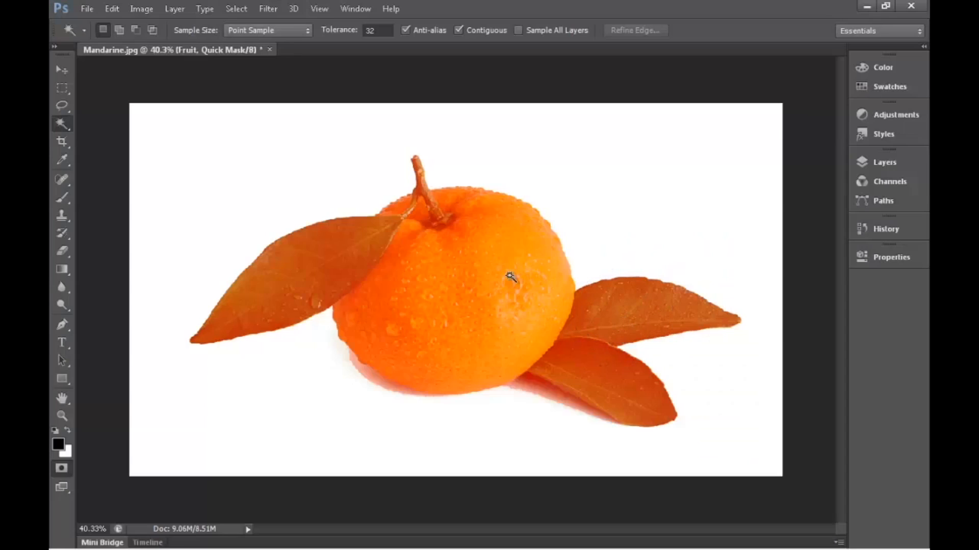
pyautogui.moveTo(477, 312)
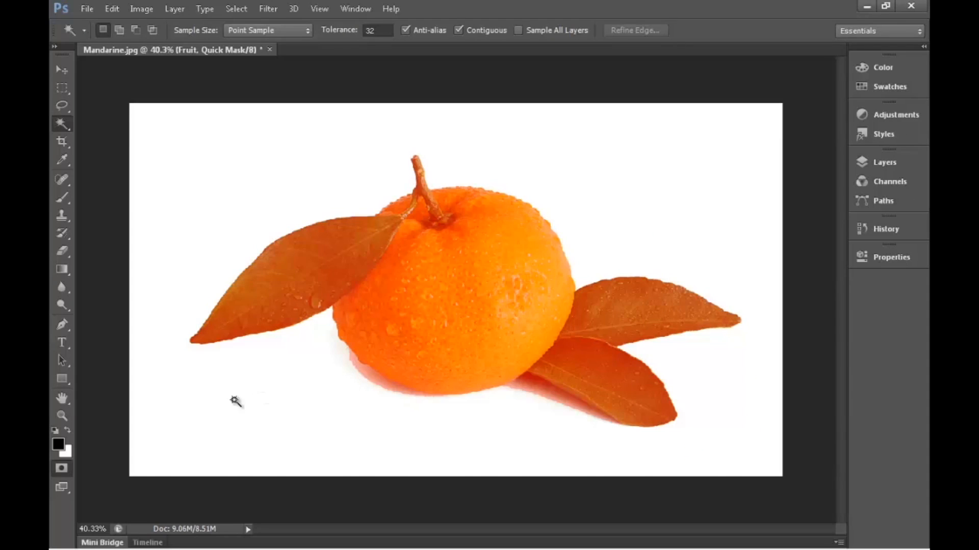
pyautogui.moveTo(198, 377)
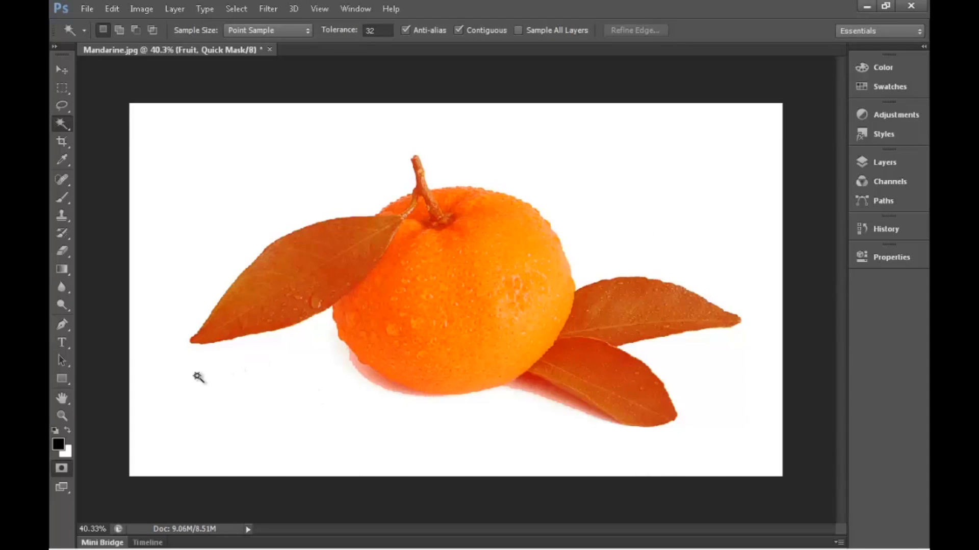
pyautogui.moveTo(353, 443)
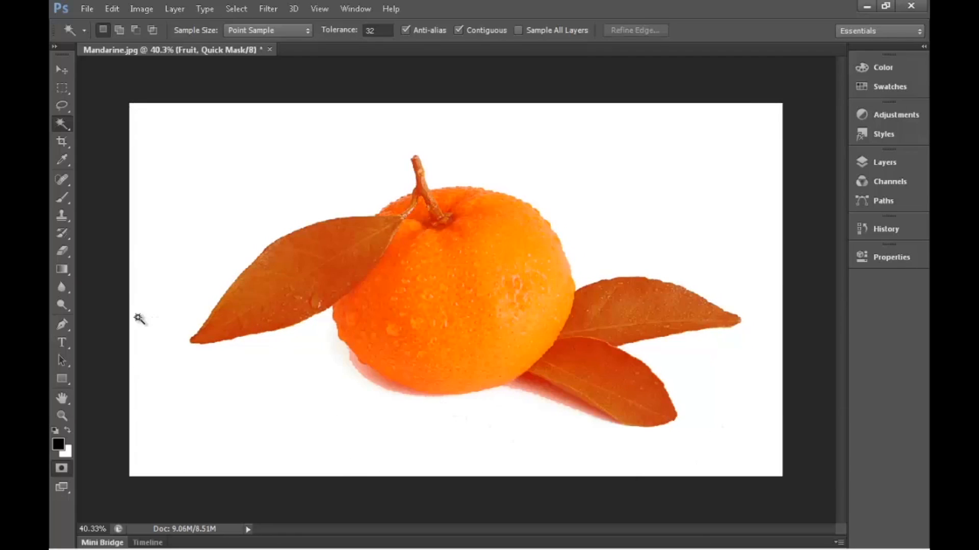
pyautogui.moveTo(70, 211)
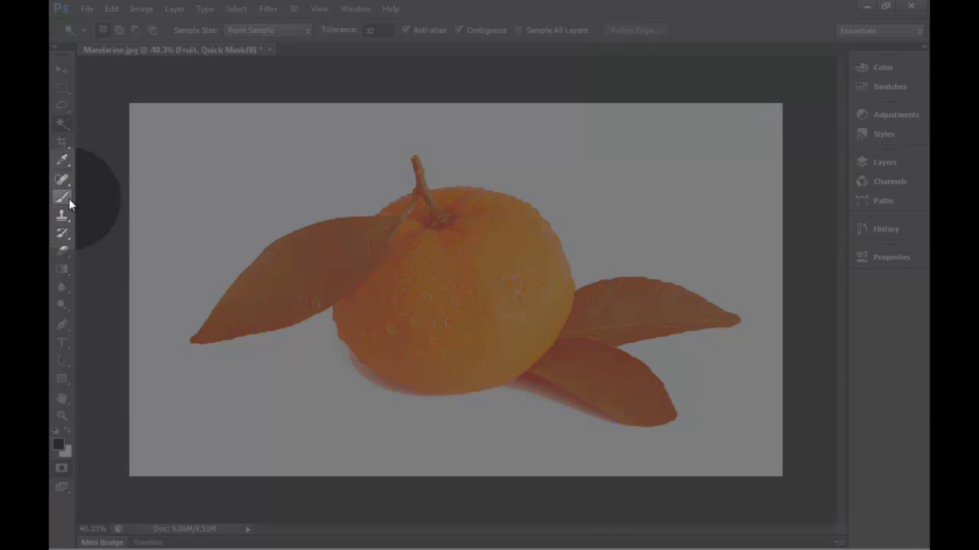
# In Quick Mask, paint out the shadows under the leaves and mandarin.
pyautogui.click(62, 198)
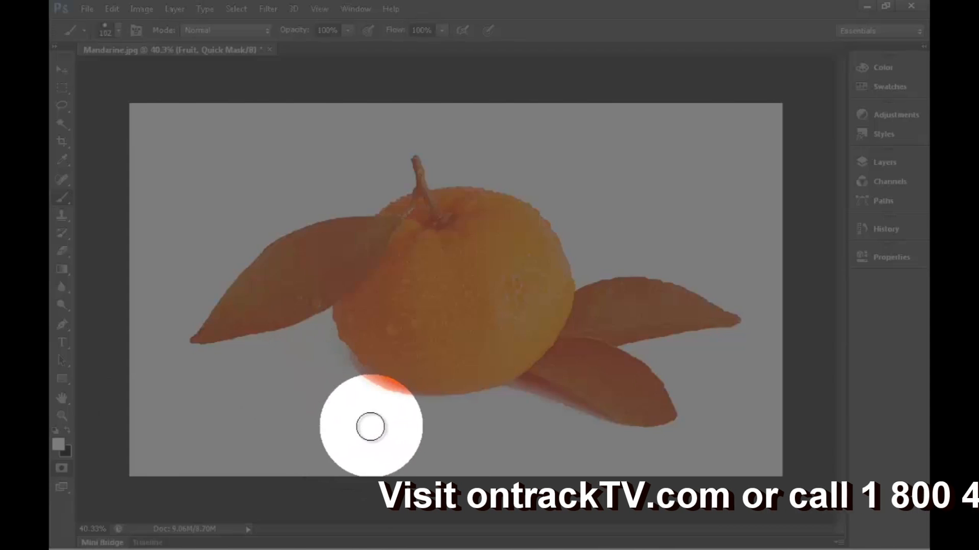
pyautogui.moveTo(370, 426); pyautogui.dragTo(347, 365)
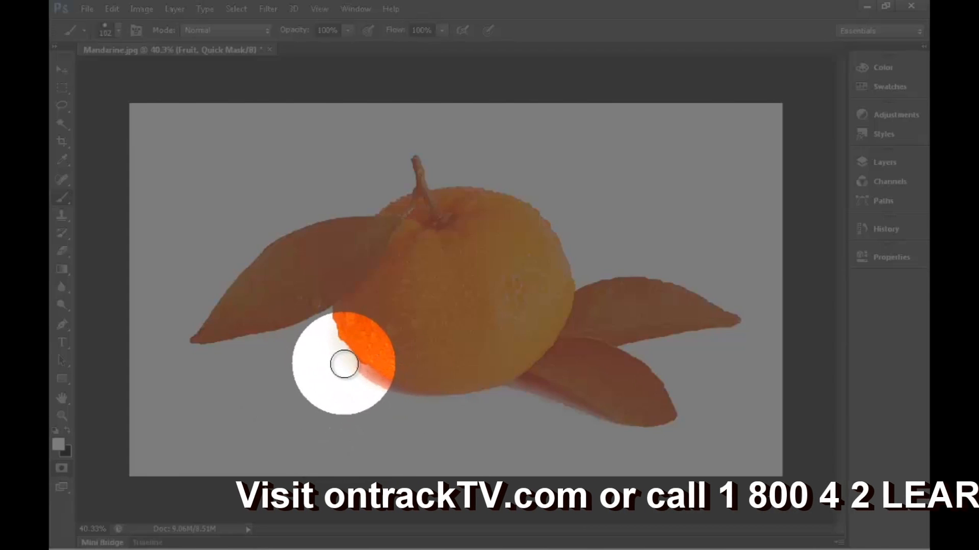
pyautogui.moveTo(345, 364); pyautogui.dragTo(381, 392)
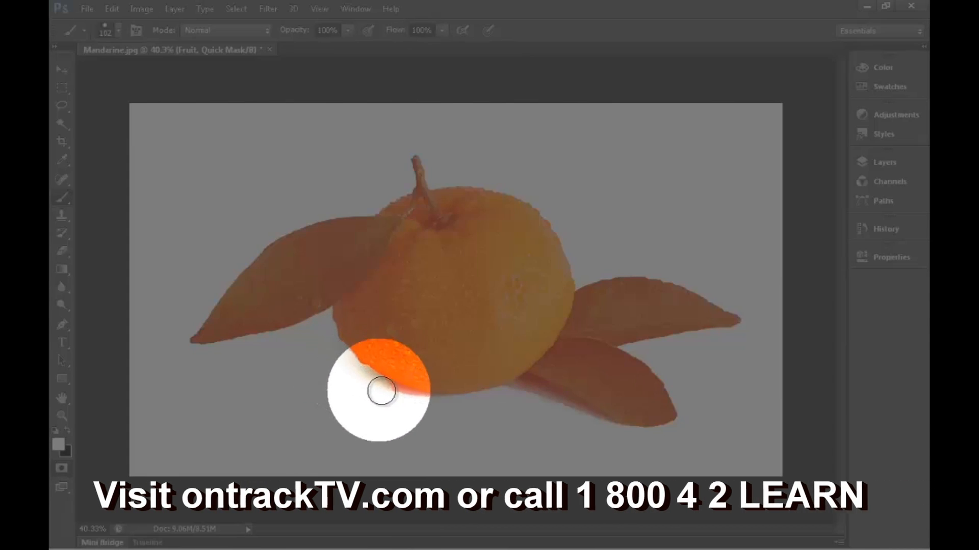
pyautogui.moveTo(381, 390); pyautogui.dragTo(434, 409)
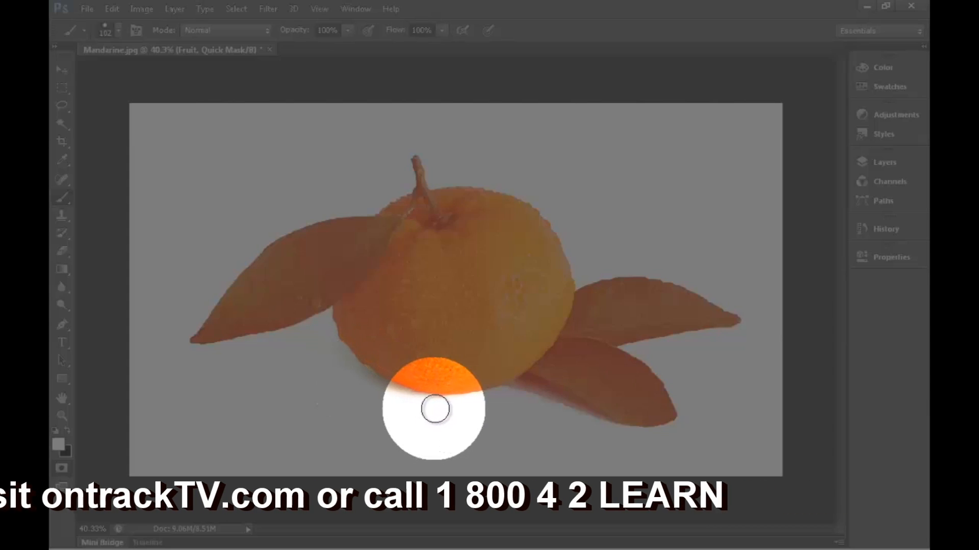
pyautogui.moveTo(436, 409); pyautogui.dragTo(535, 398)
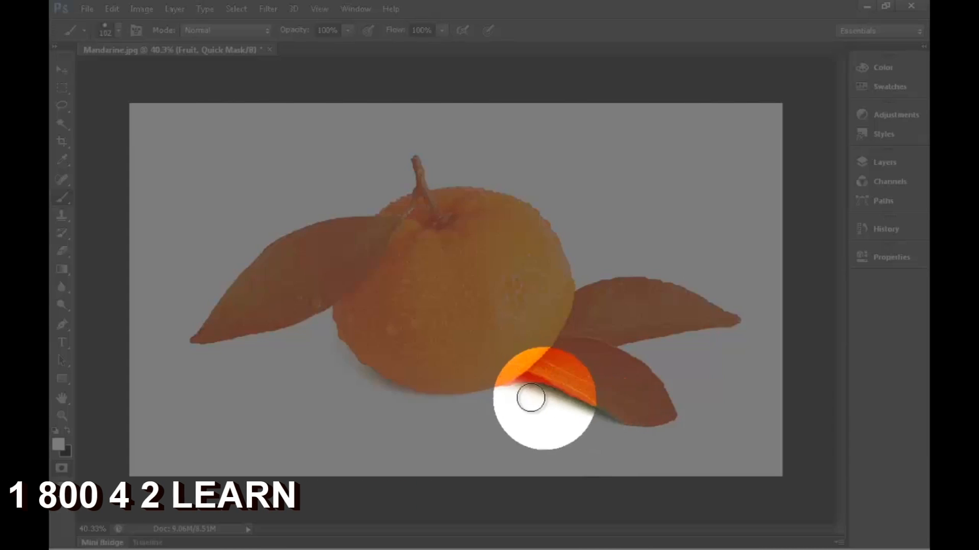
# Refine the lower leaf edges with a smaller brush, then convert the mask to a selection.
pyautogui.rightClick(534, 400)
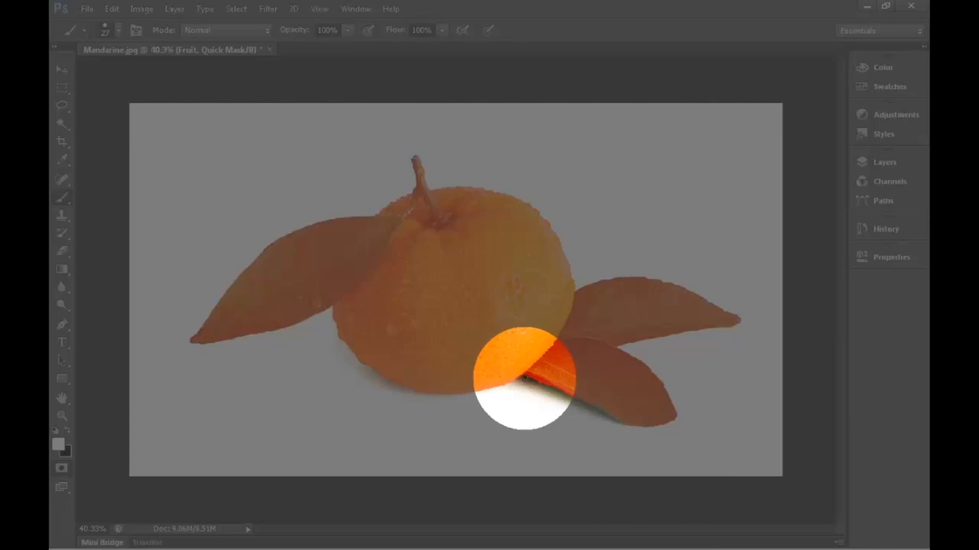
pyautogui.moveTo(521, 380); pyautogui.dragTo(565, 396)
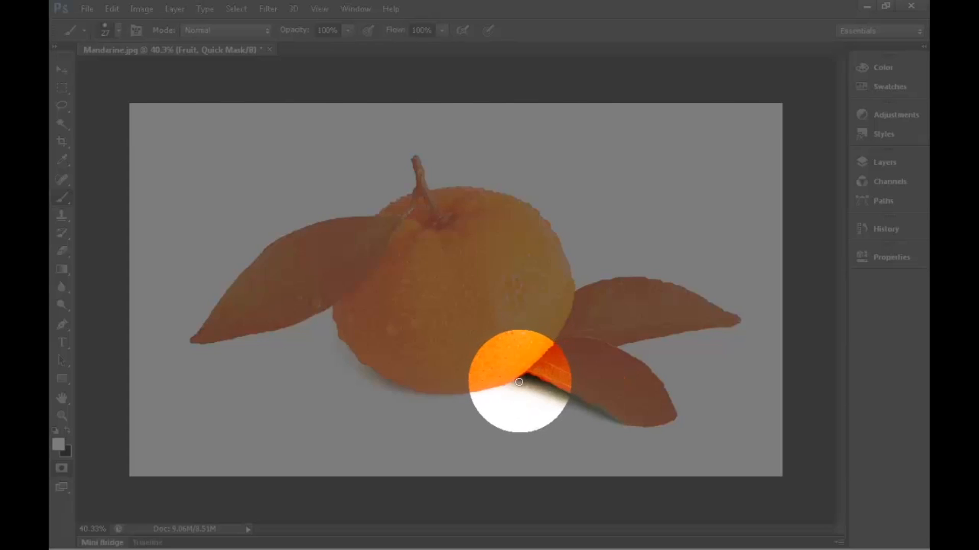
pyautogui.moveTo(518, 382); pyautogui.dragTo(602, 410)
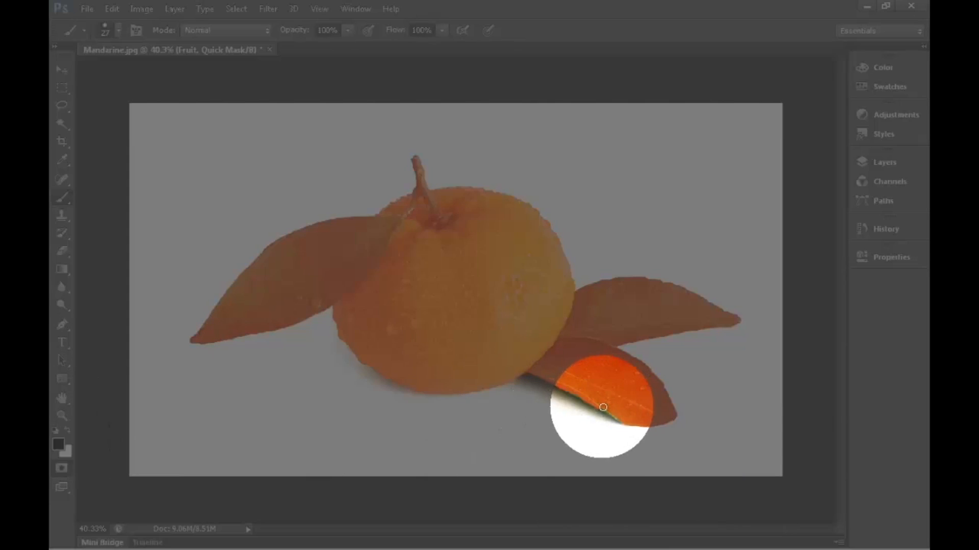
pyautogui.moveTo(603, 407); pyautogui.dragTo(533, 383)
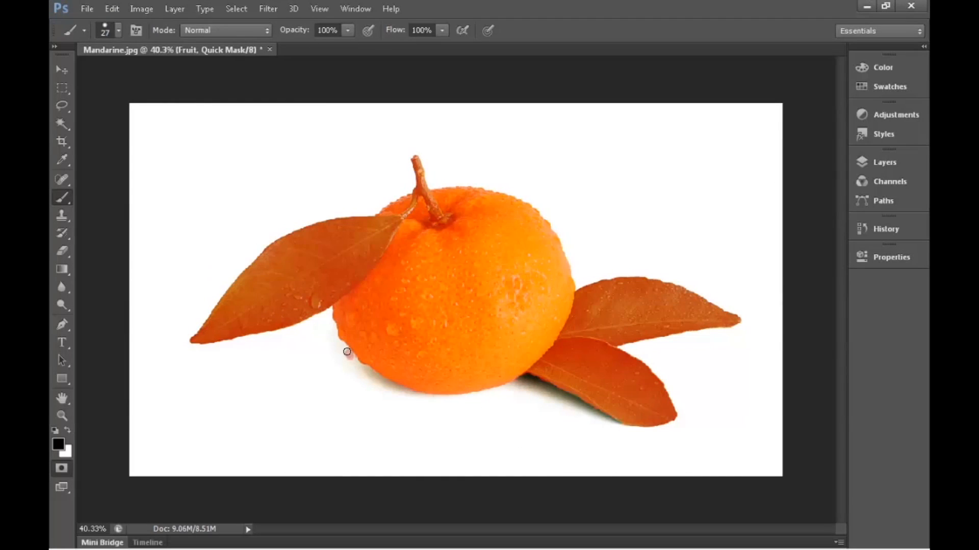
pyautogui.click(67, 440)
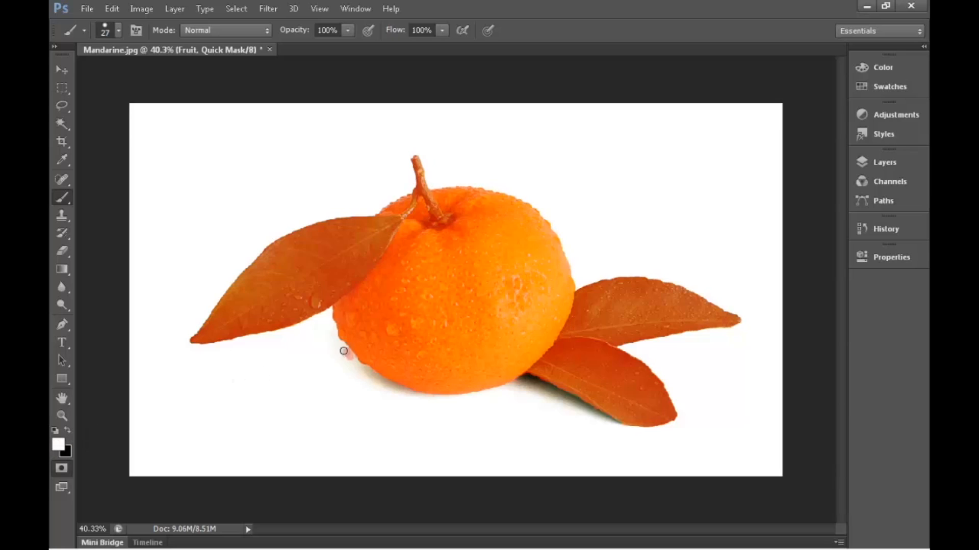
pyautogui.press('q')
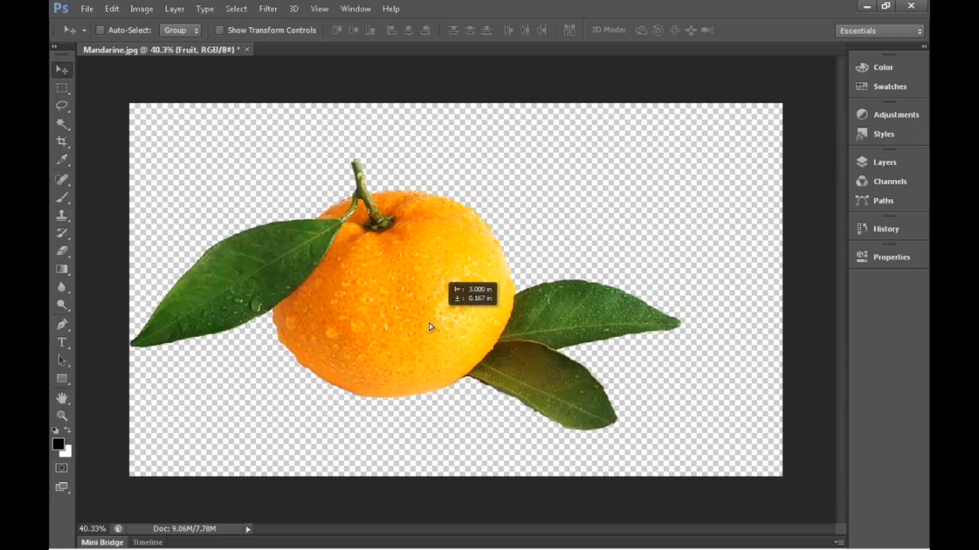
# Drag the cut-out mandarin toward the centre of the transparent canvas.
pyautogui.moveTo(429, 325); pyautogui.dragTo(450, 340)
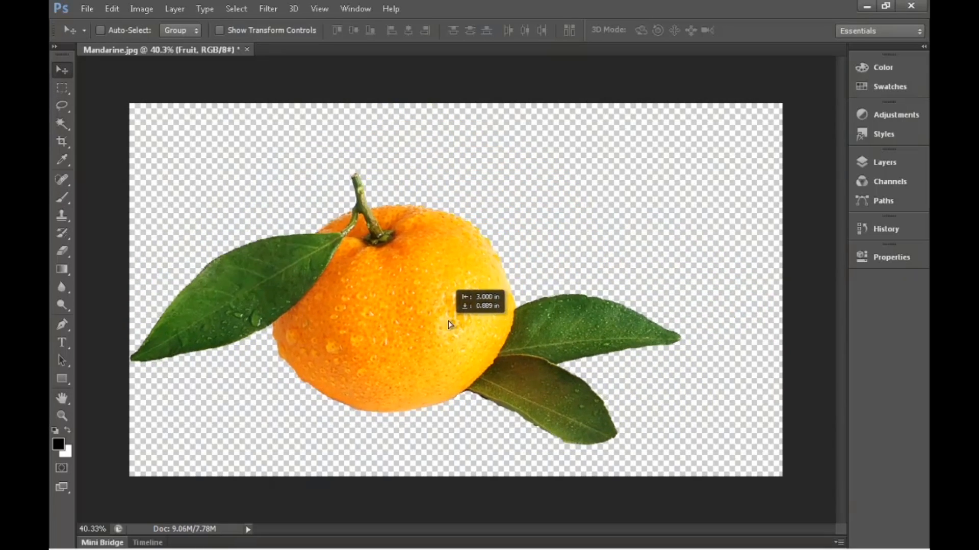
pyautogui.moveTo(447, 325); pyautogui.dragTo(487, 309)
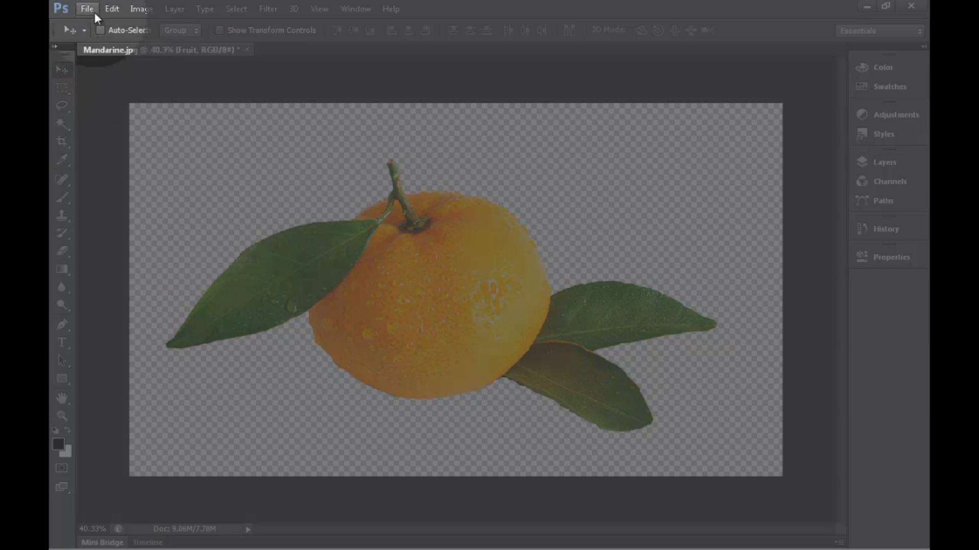
# Open Save for Web as PNG-24 with transparency, zooming the preview to 33.3%.
pyautogui.click(86, 8)
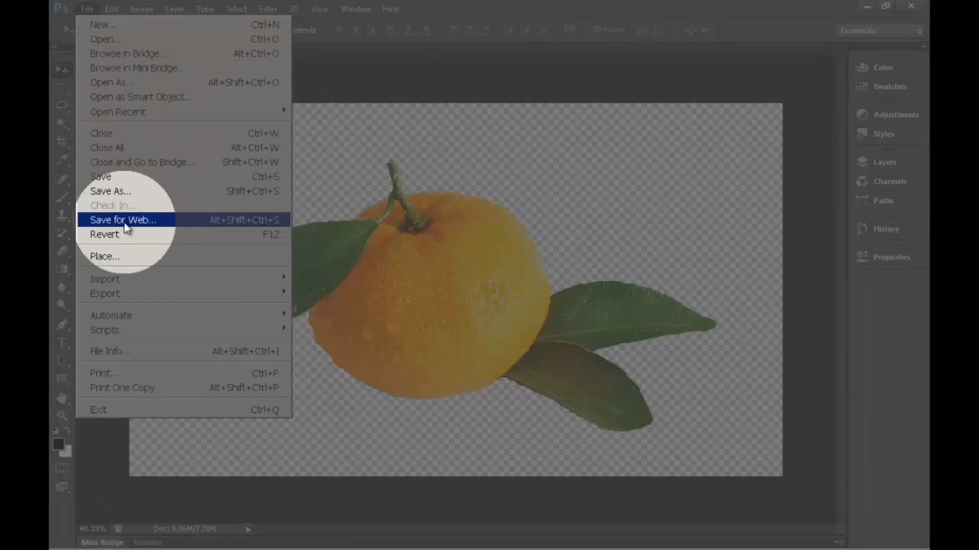
pyautogui.click(123, 220)
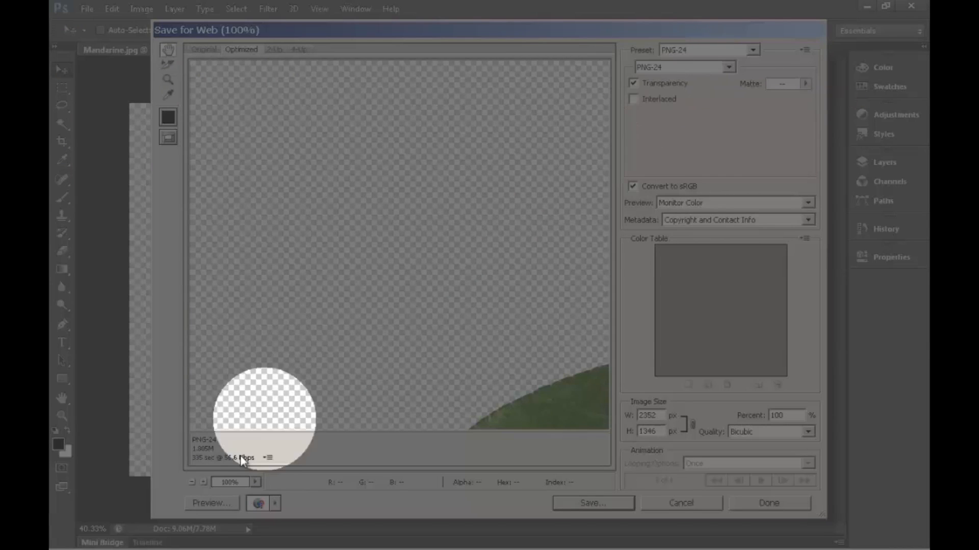
pyautogui.click(192, 481)
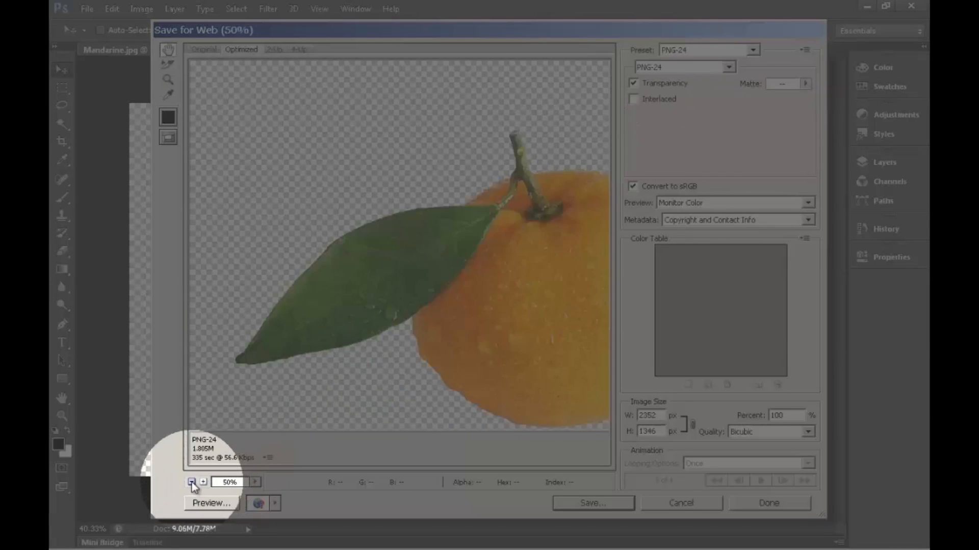
pyautogui.click(193, 482)
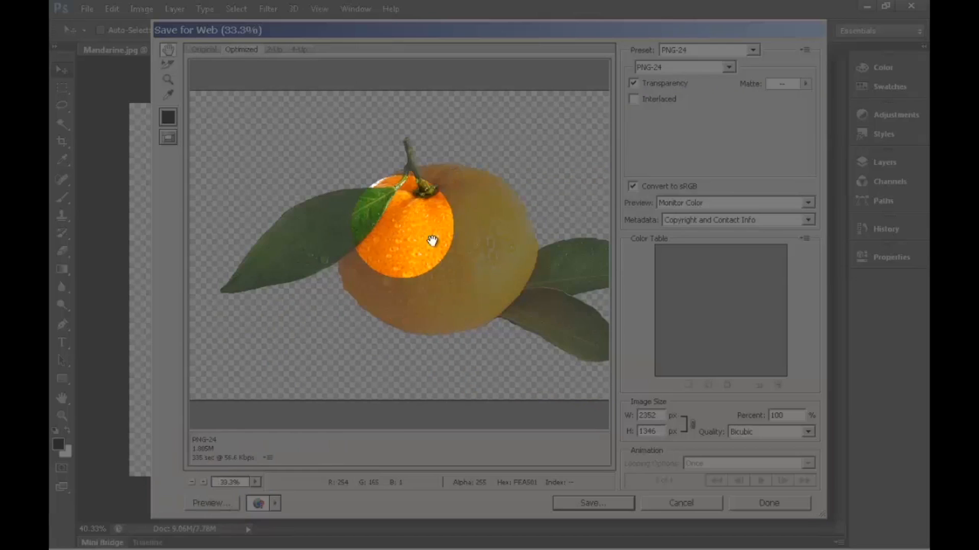
pyautogui.moveTo(648, 416)
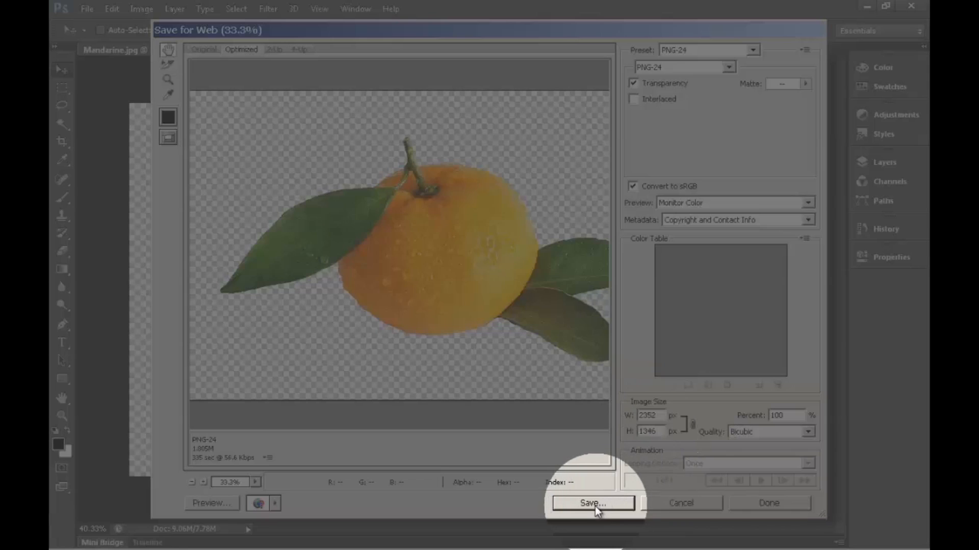
# Save the optimized PNG as 'Mandarine' in the On-Track TV Files folder.
pyautogui.click(592, 503)
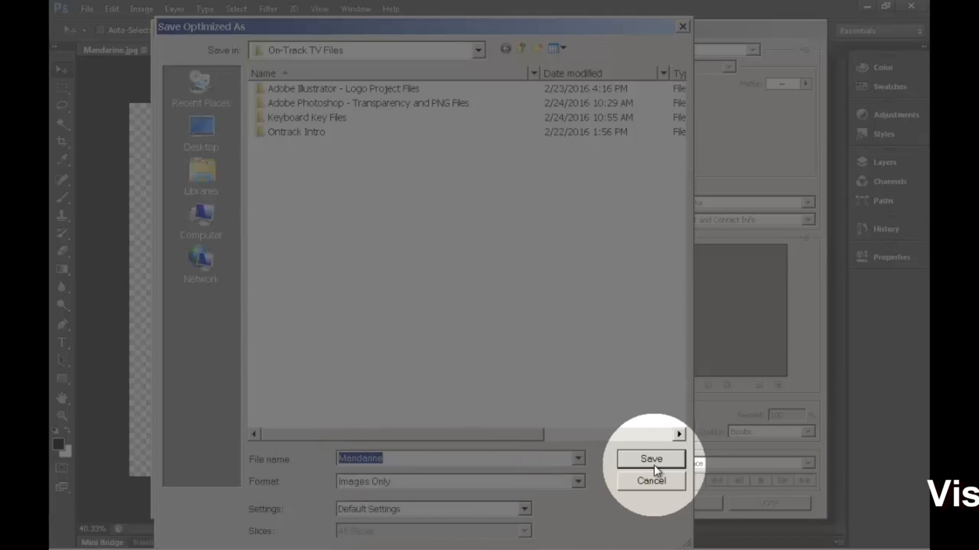
pyautogui.click(650, 480)
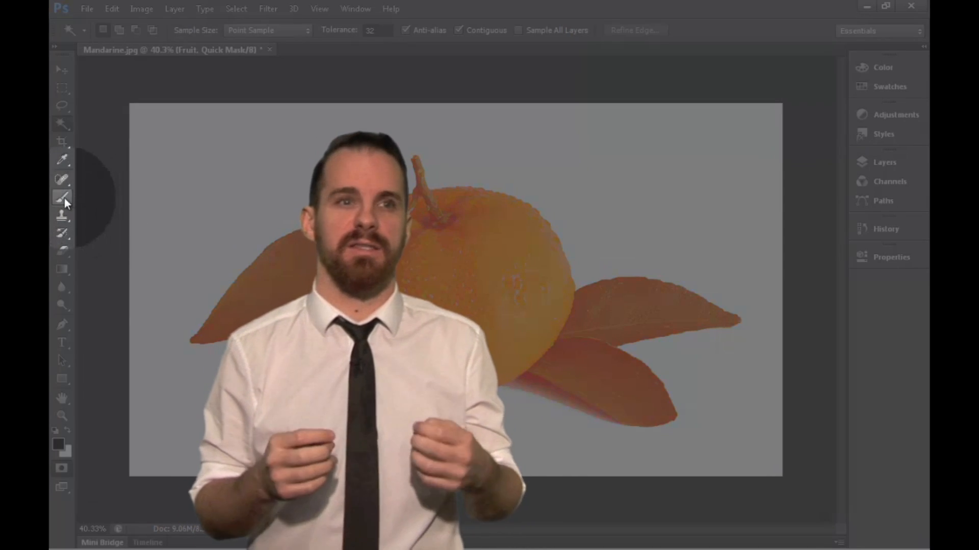
# Select the Brush tool to paint on the mandarin's quick mask.
pyautogui.click(61, 199)
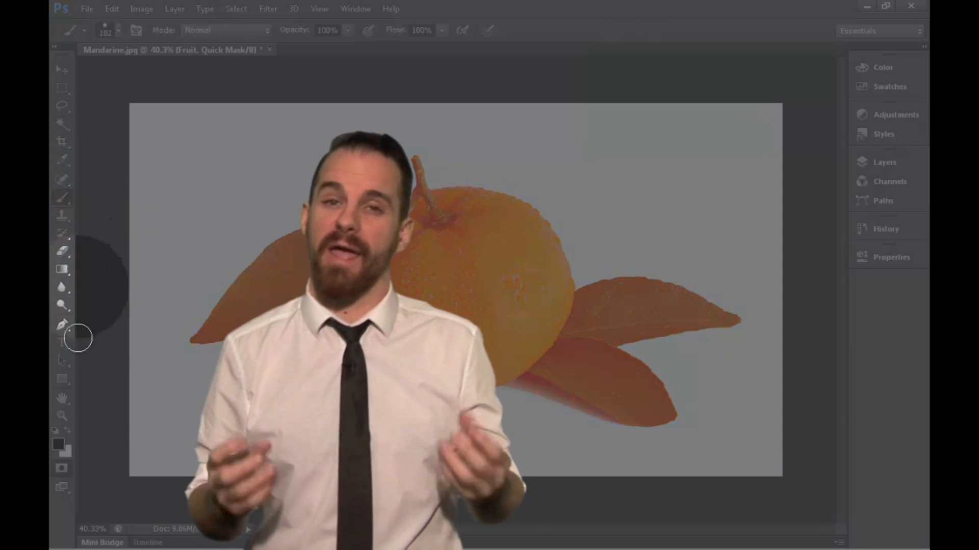